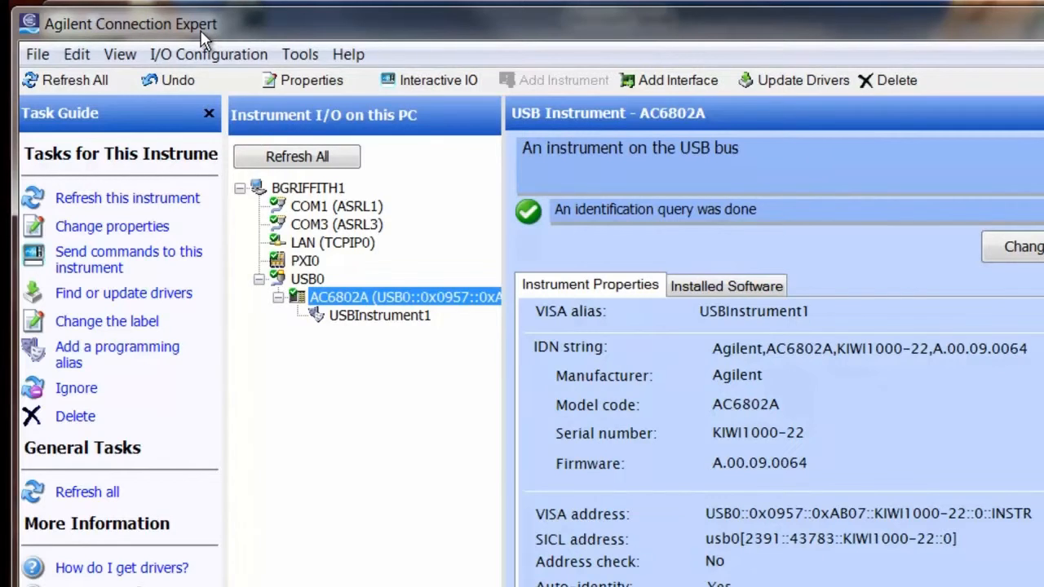
mouse_move(613, 391)
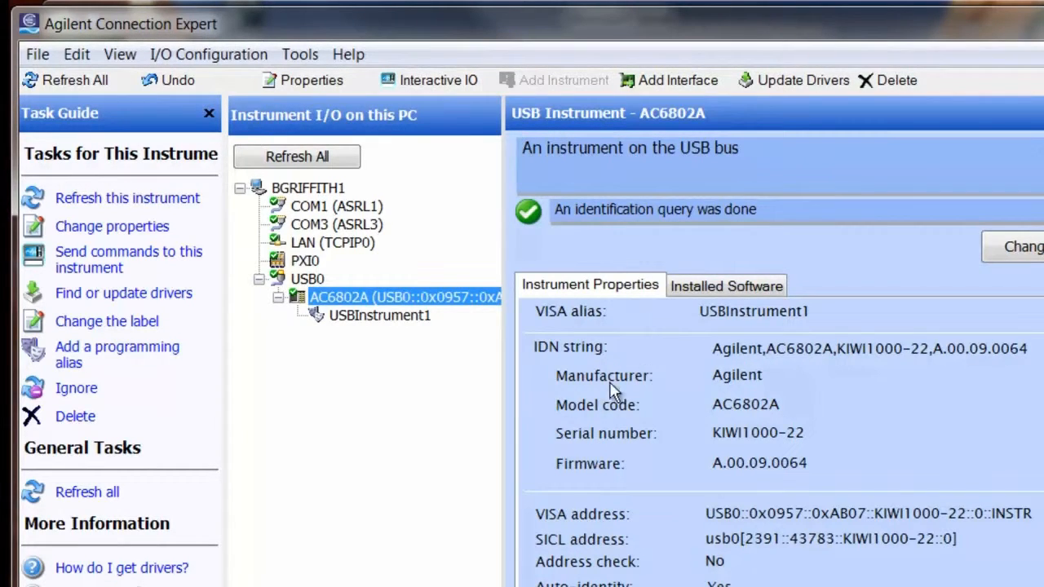
mouse_move(469, 363)
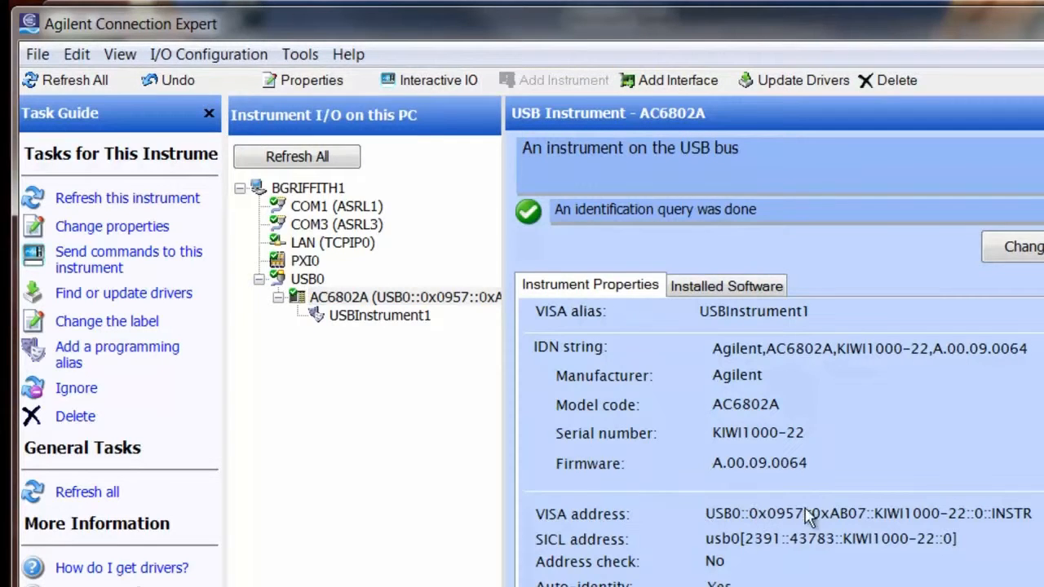
Step: Select the AC6802A's USB VISA address value in its properties
triple_click(869, 514)
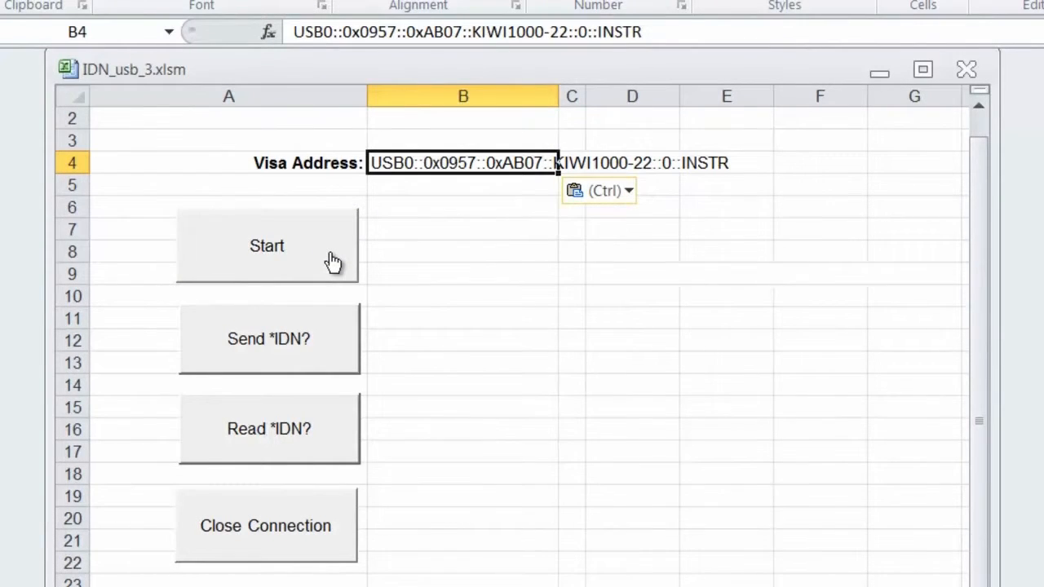
Step: Start the USB connection, send *IDN? and read back the AC6802A's reply
left_click(269, 339)
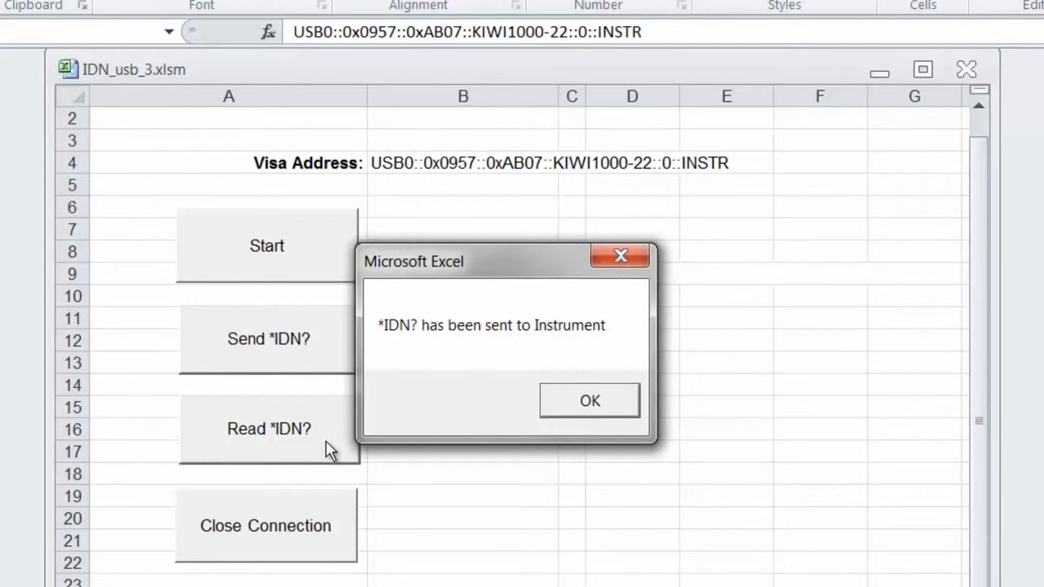
left_click(589, 400)
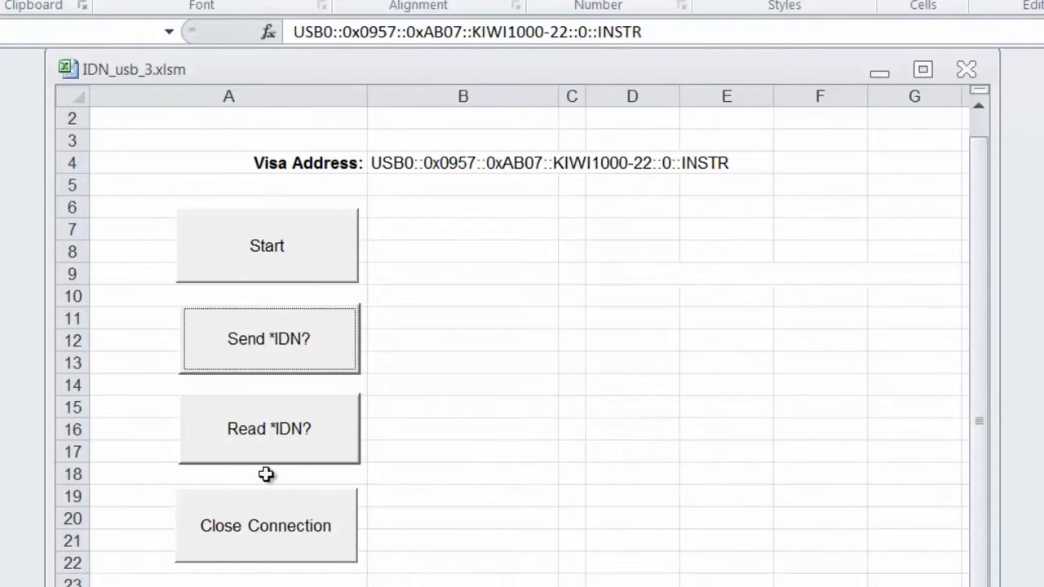
left_click(269, 428)
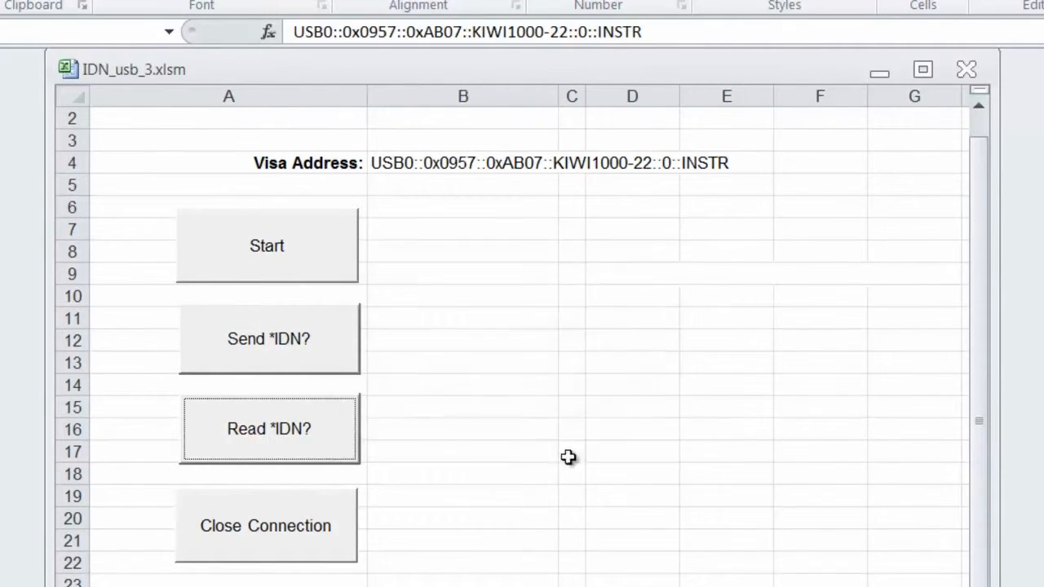
mouse_move(521, 399)
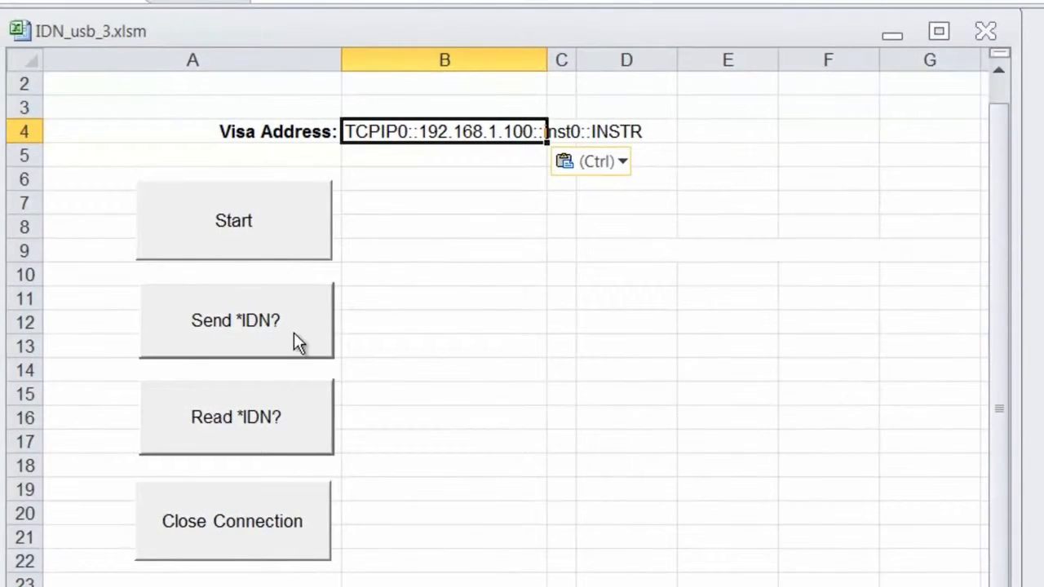
Step: Send *IDN? over LAN, read 'Agilent,AC6802A,KIWI1000-22,A.00.09.0064', then close the connection
left_click(235, 319)
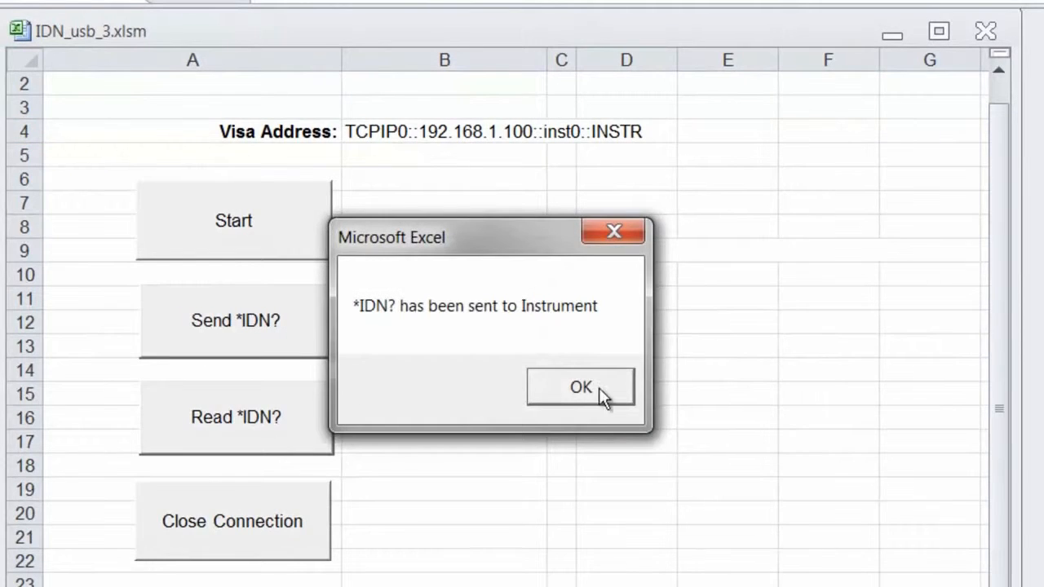
left_click(580, 386)
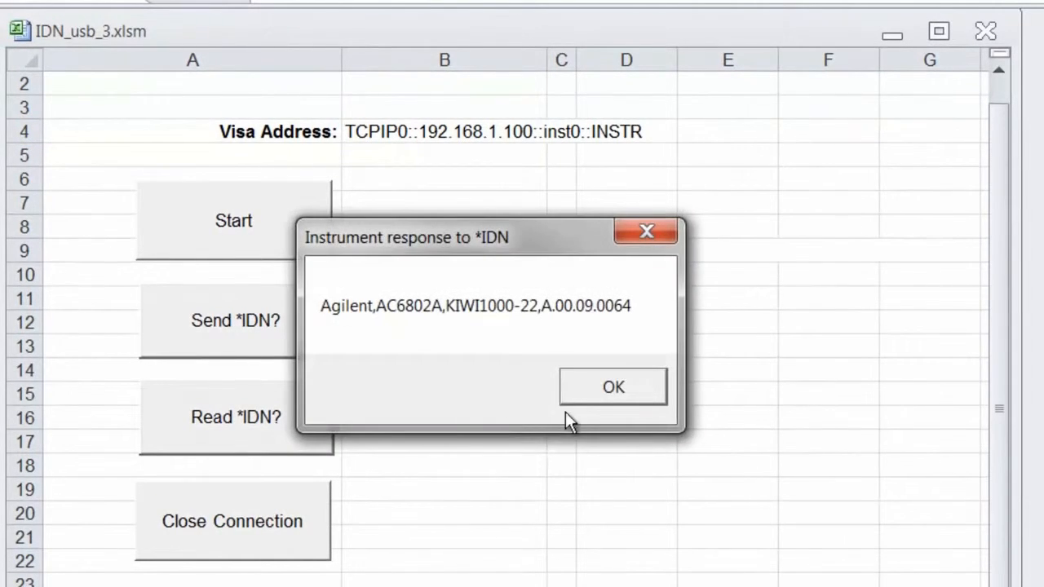
left_click(612, 386)
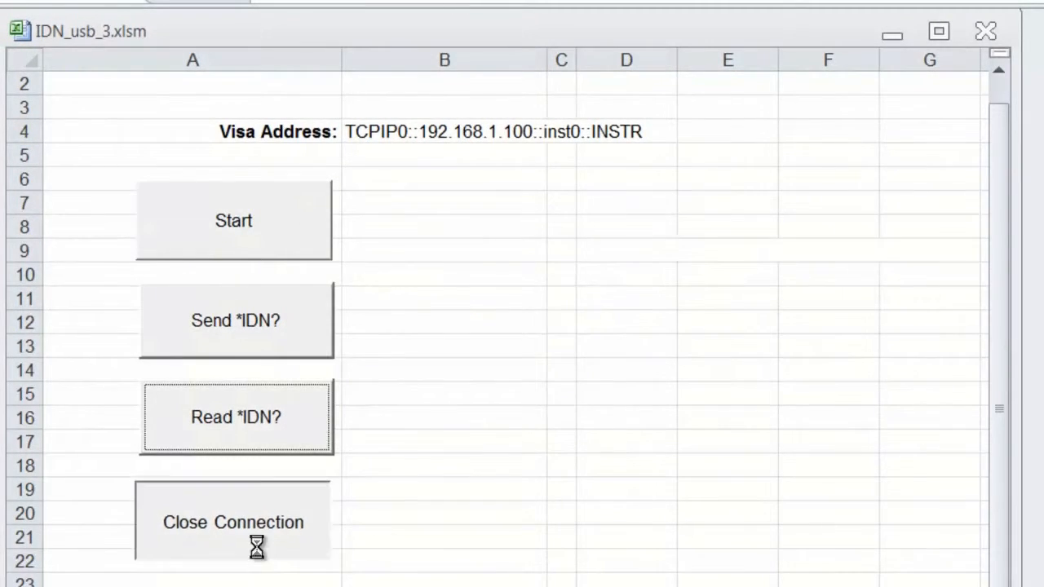
left_click(232, 522)
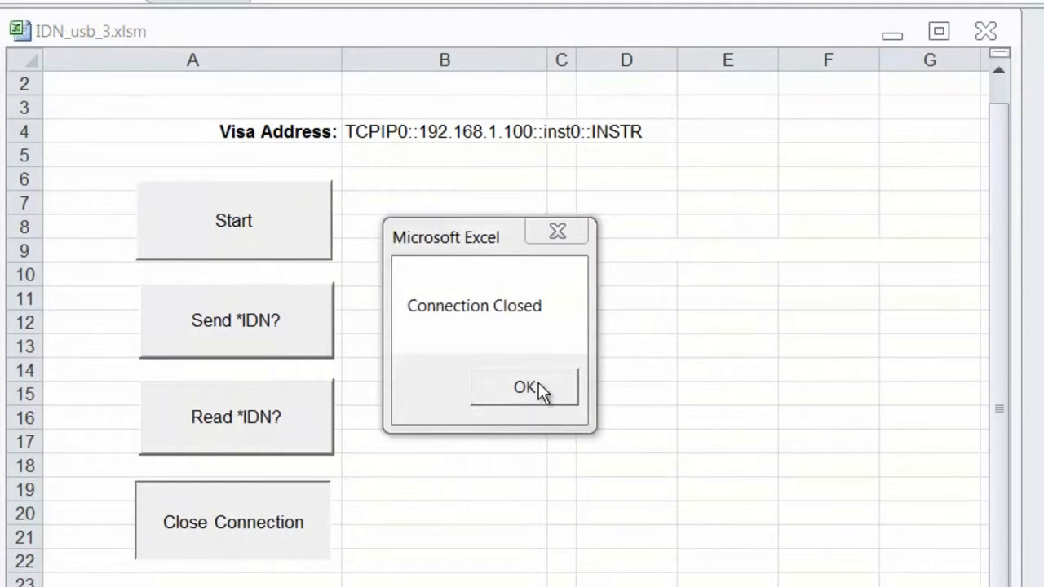
left_click(524, 387)
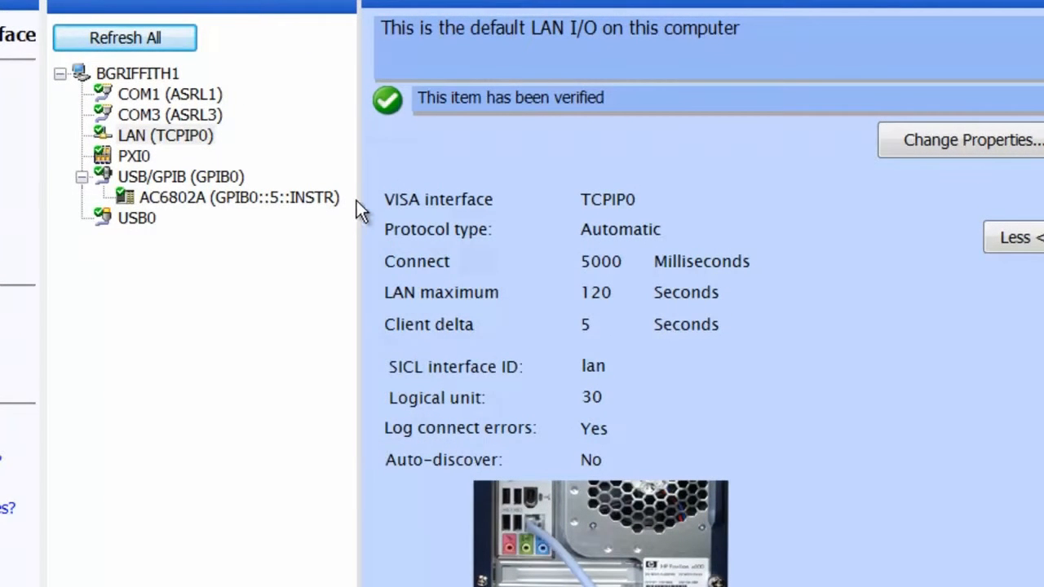
mouse_move(310, 214)
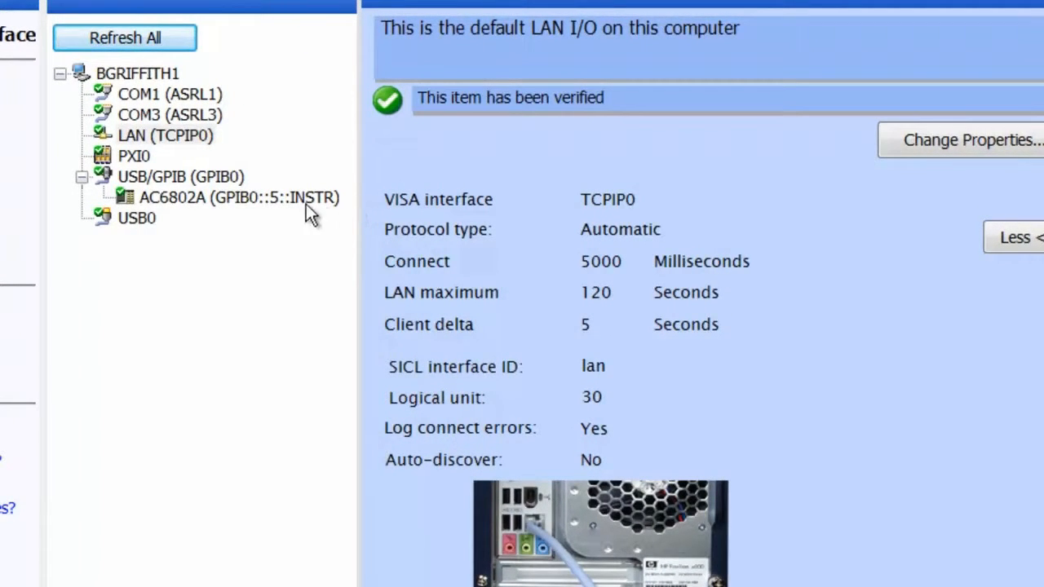
Step: Select the AC6802A (GPIB0::5::INSTR) entry under USB/GPIB in the Instrument I/O tree
left_click(236, 197)
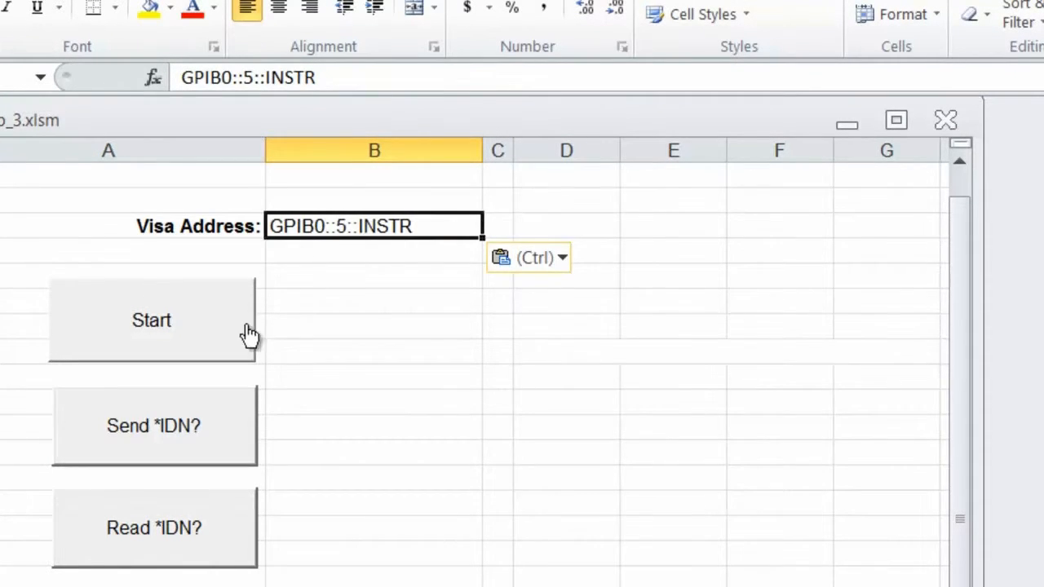
Step: Send *IDN? over GPIB0::5::INSTR and dismiss the query-sent confirmation
left_click(154, 425)
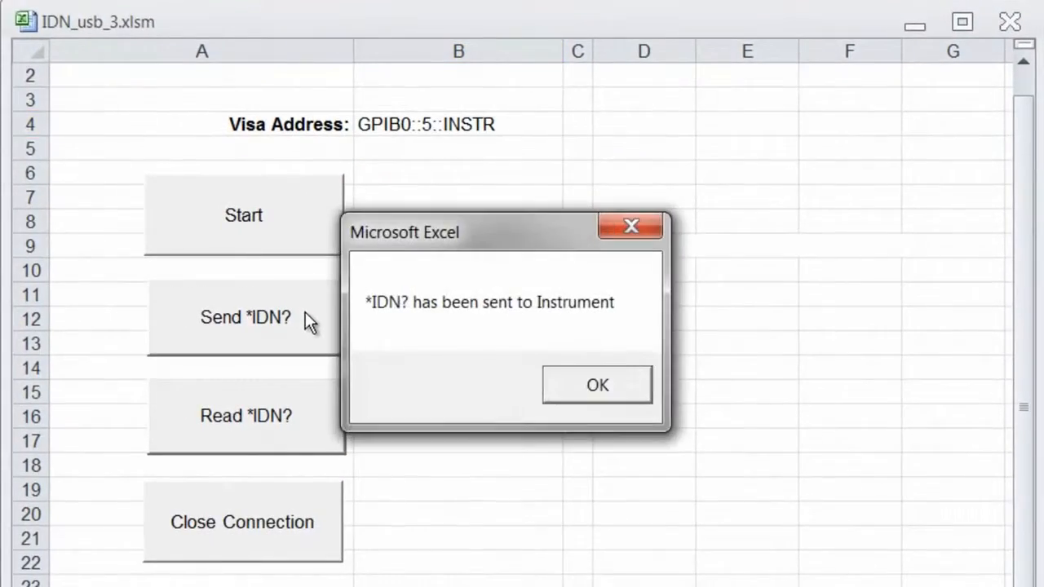
left_click(596, 384)
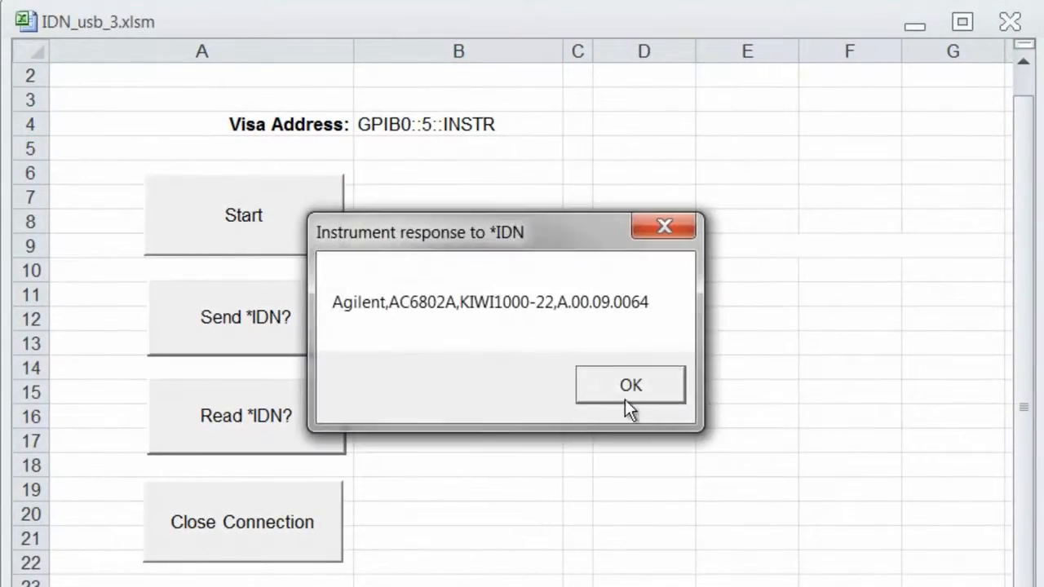